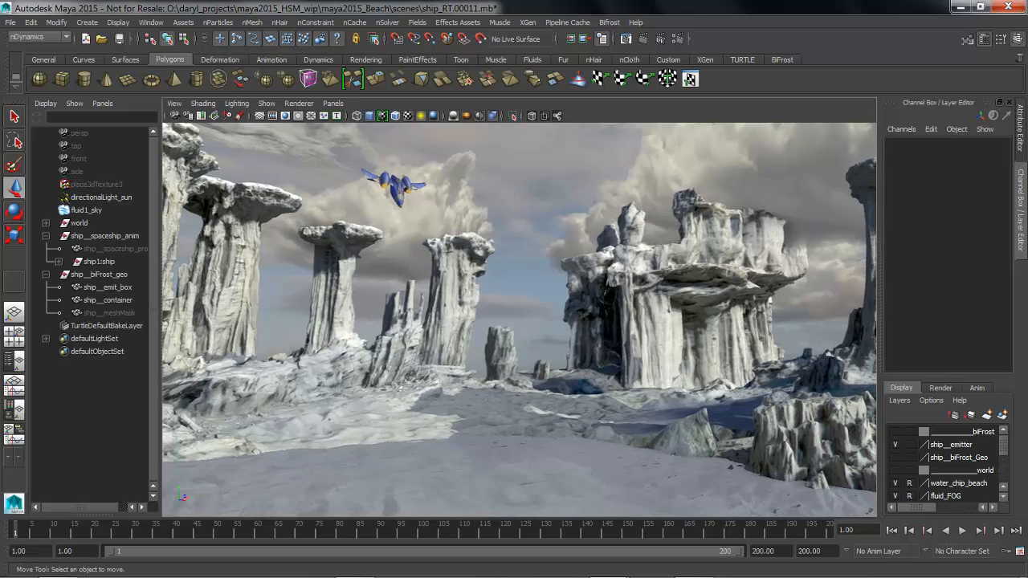
Play and scrub through the spaceship animation on the timeline.
{"action": "left_click", "coordinate": [978, 532]}
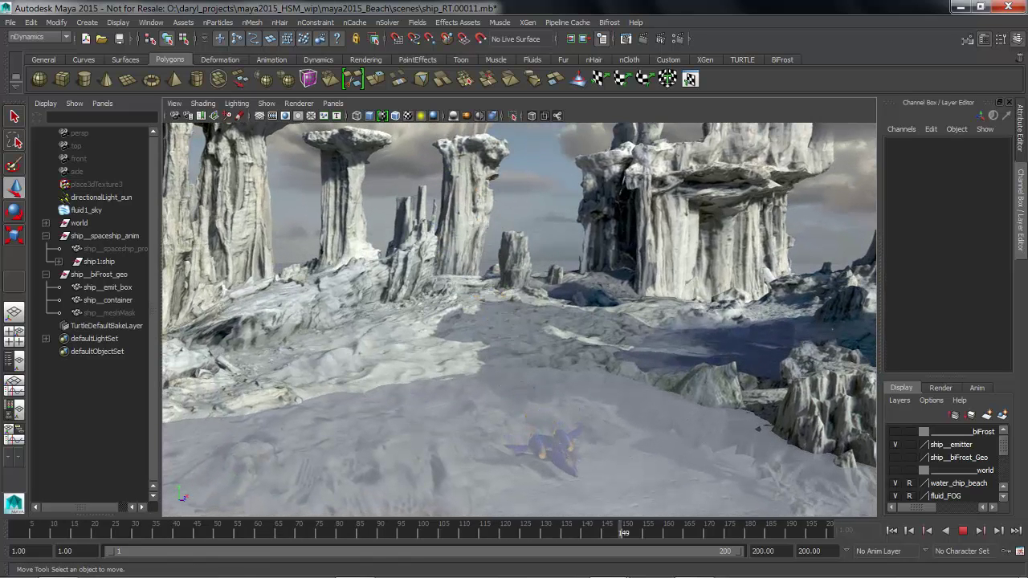
{"action": "left_click_drag", "start_coordinate": [624, 533], "coordinate": [83, 532]}
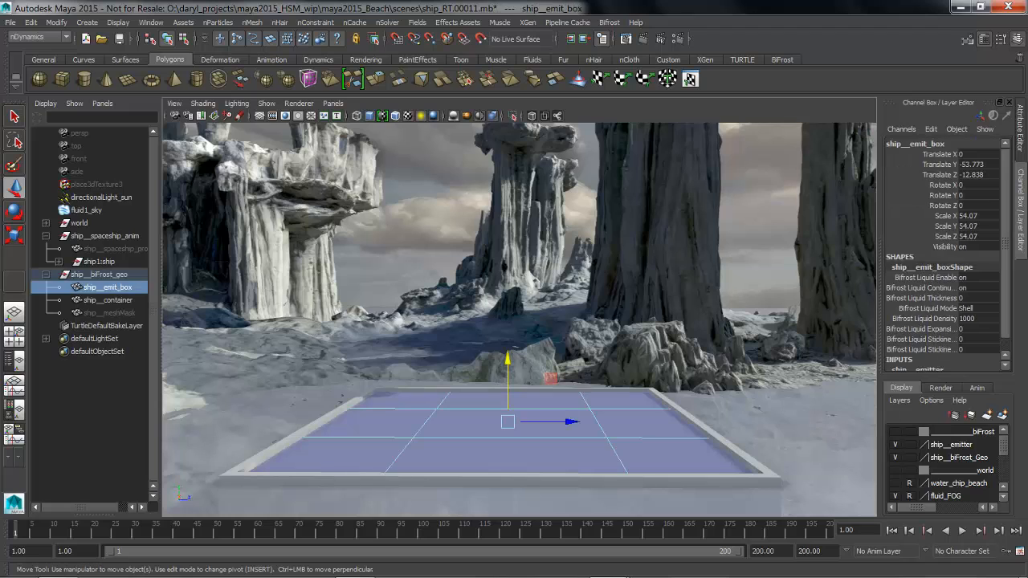
{"action": "left_click_drag", "start_coordinate": [508, 422], "coordinate": [508, 379]}
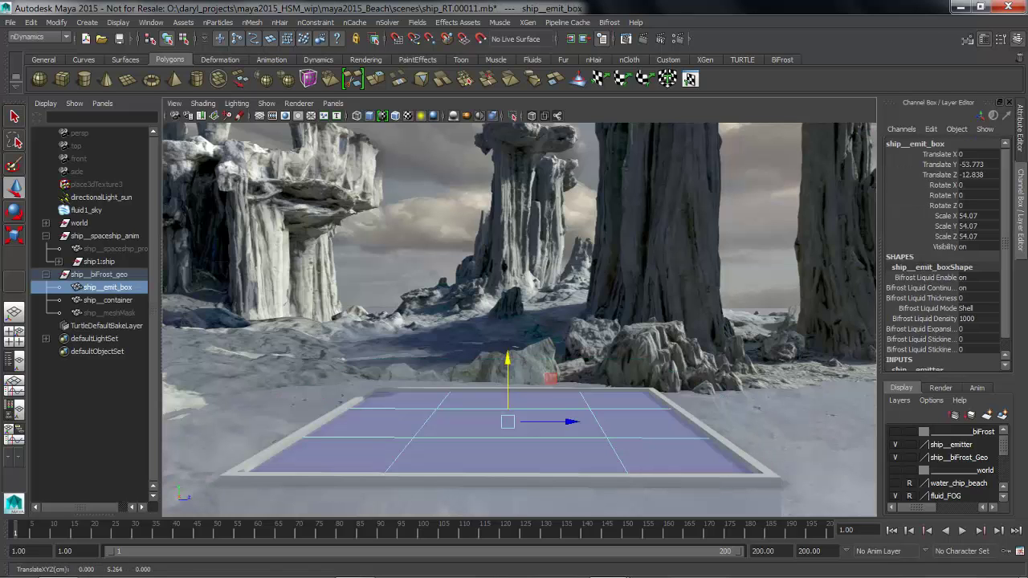
Create a Bifrost liquid from ship__emit_box and select its liquid container.
{"action": "left_click", "coordinate": [108, 300]}
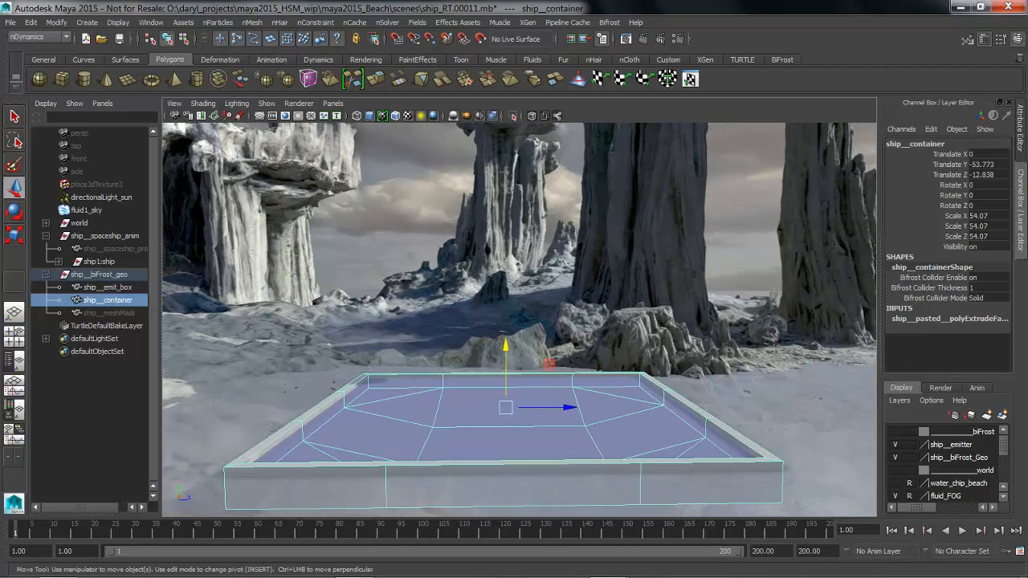
{"action": "left_click", "coordinate": [107, 287]}
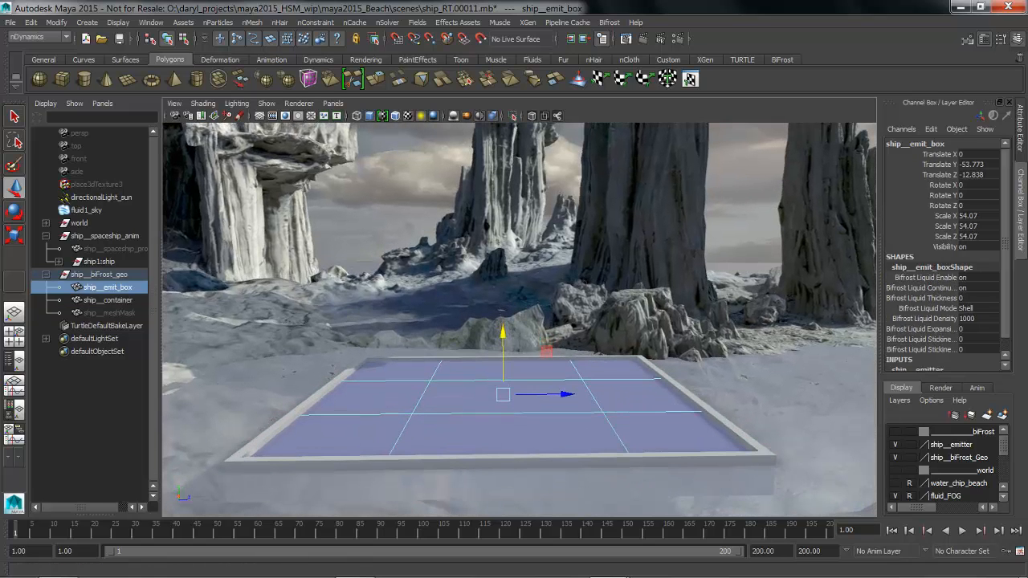
{"action": "left_click", "coordinate": [627, 22]}
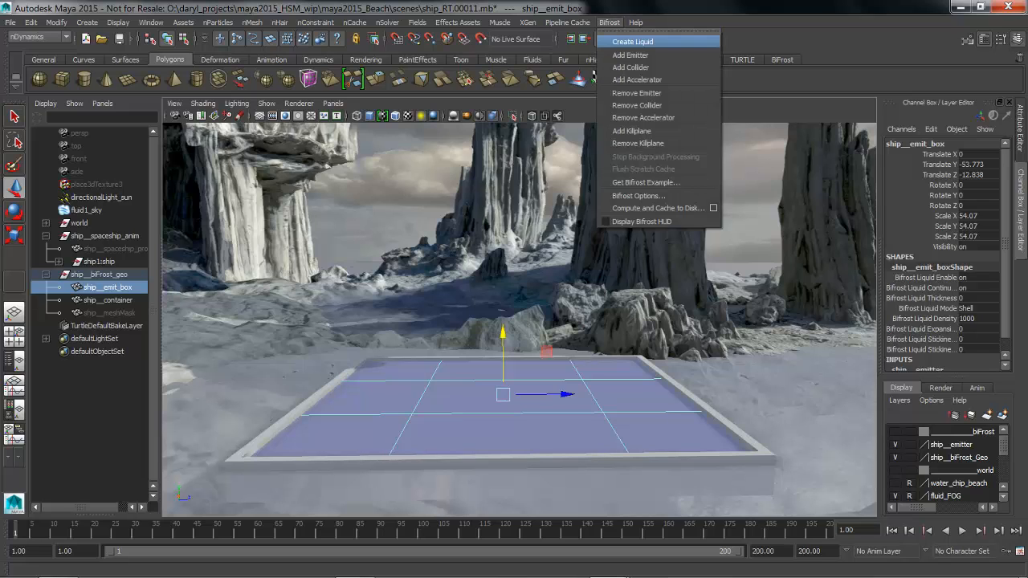
{"action": "left_click", "coordinate": [644, 42]}
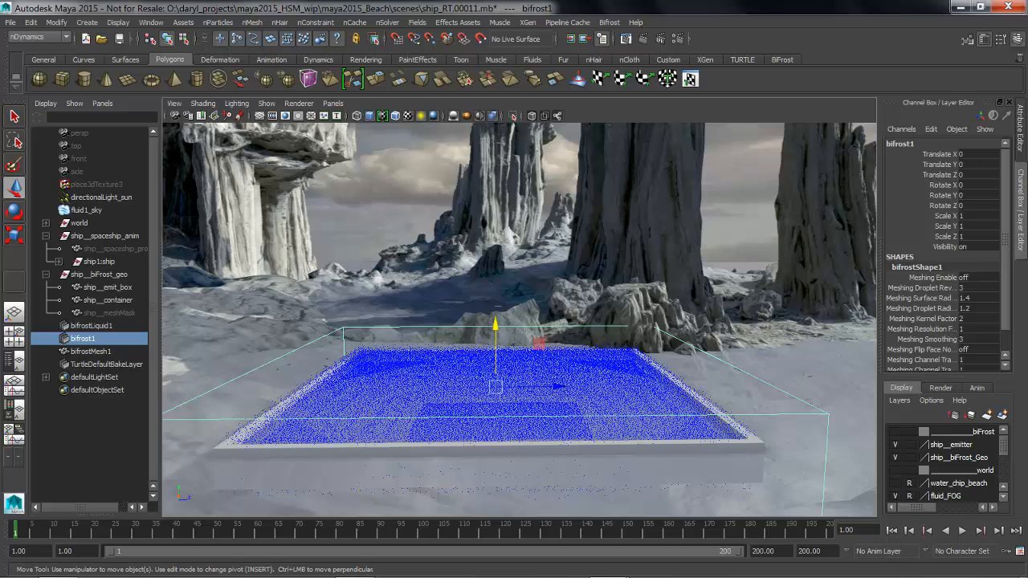
{"action": "left_click", "coordinate": [91, 326]}
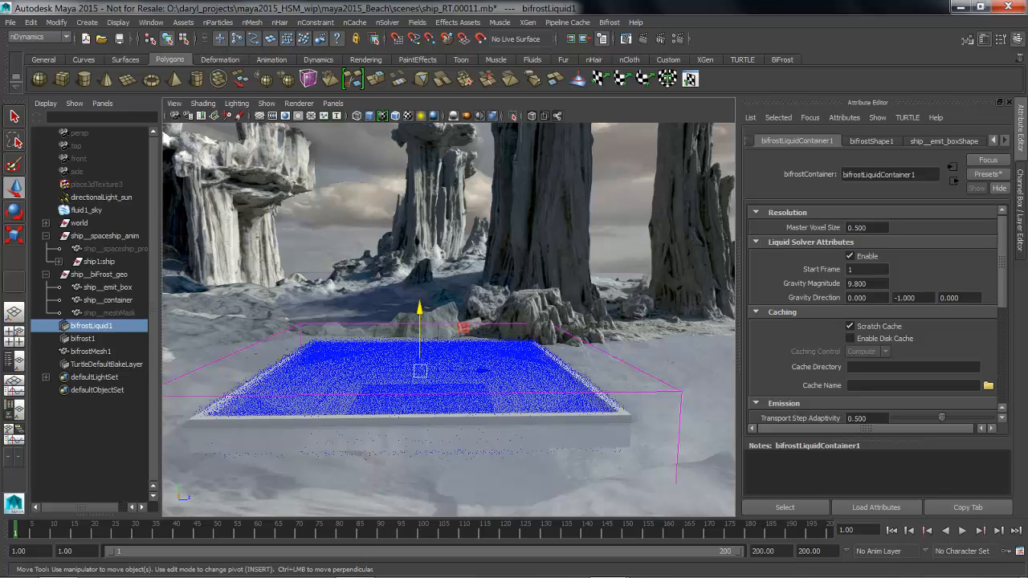
Scroll bifrostLiquidContainer1's attributes down to the emission and droplet settings.
{"action": "scroll", "scroll_direction": "down", "scroll_amount": 3}
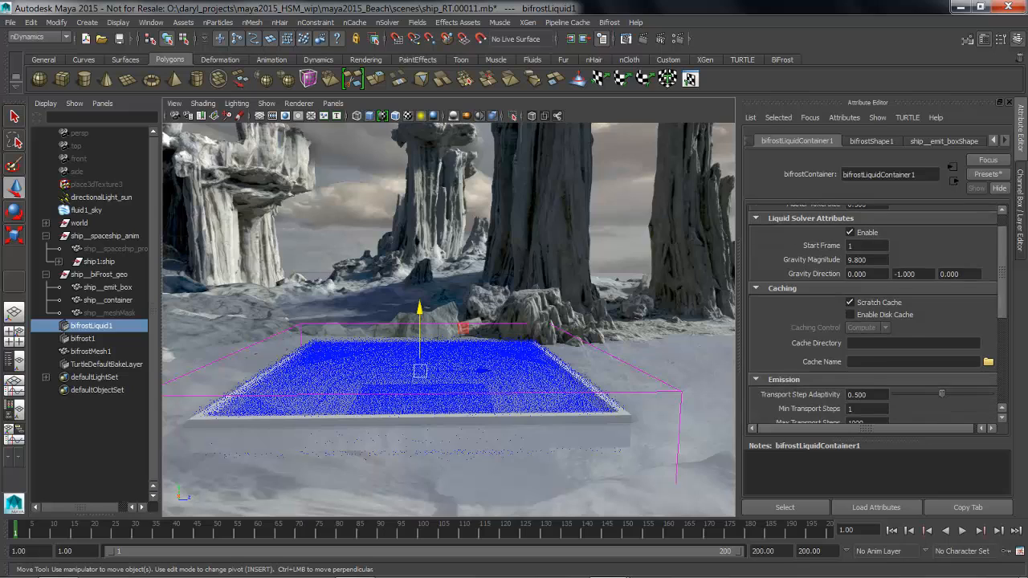
{"action": "scroll", "scroll_direction": "down", "scroll_amount": 3}
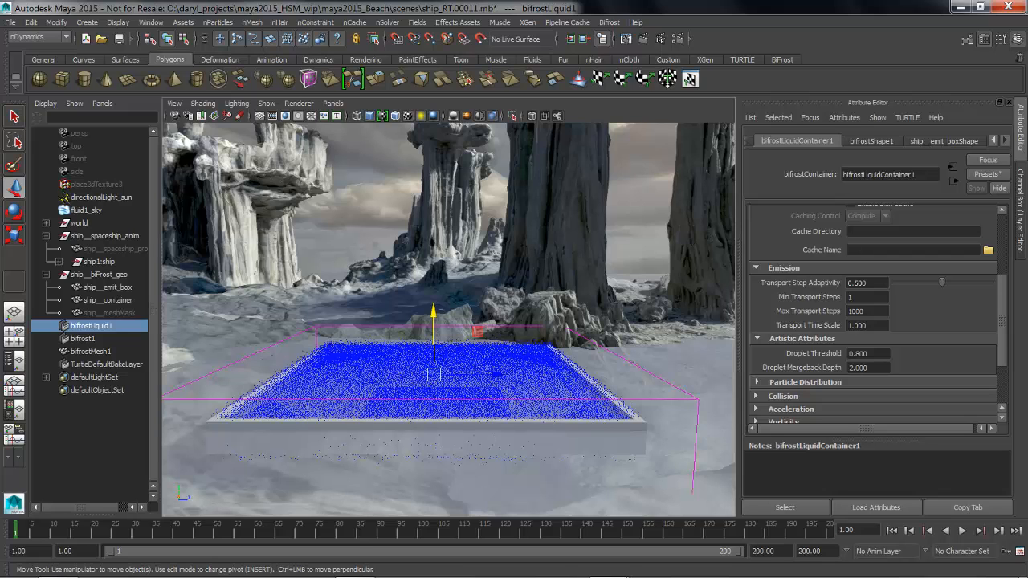
Set ship__emit_box's Bifrost emission to non-continuous with Solid mode.
{"action": "left_click", "coordinate": [107, 286]}
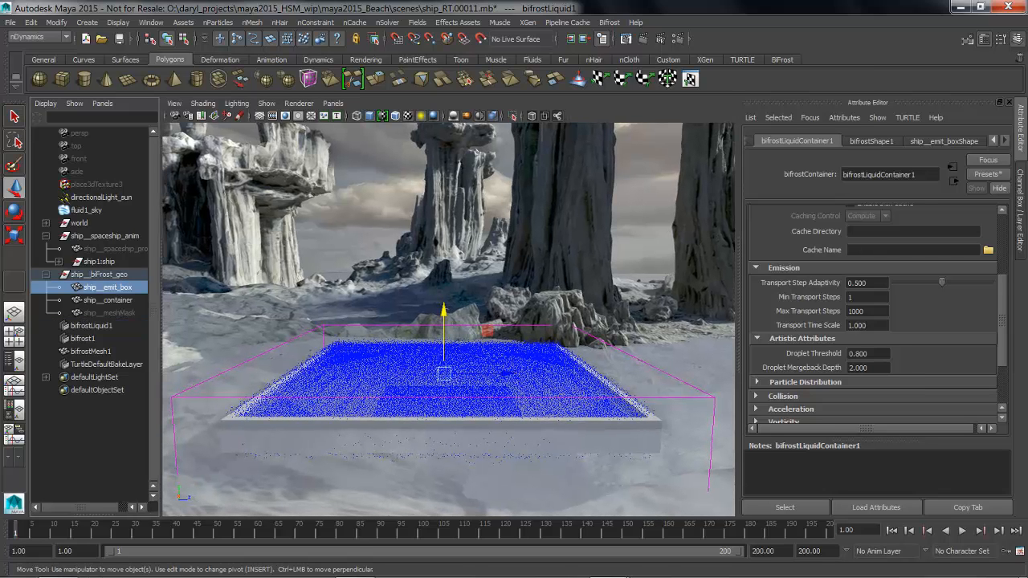
{"action": "left_click", "coordinate": [851, 141]}
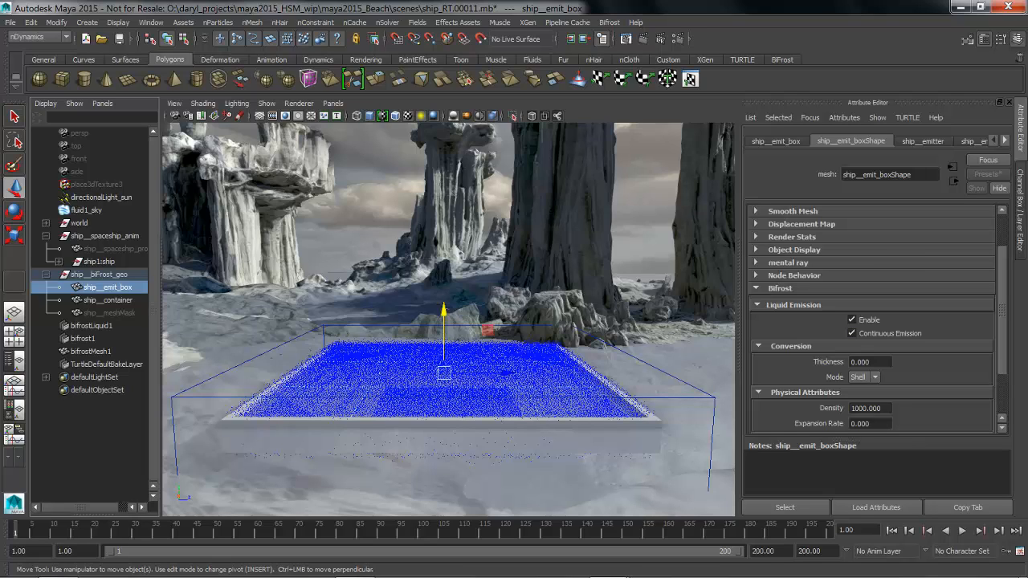
{"action": "left_click", "coordinate": [849, 333]}
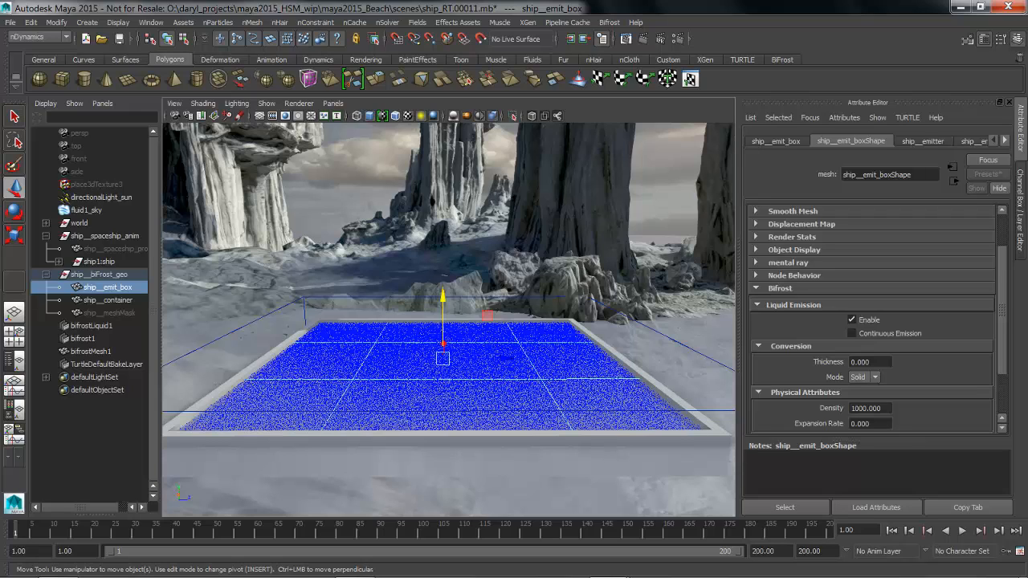
{"action": "scroll", "scroll_direction": "down", "scroll_amount": 3}
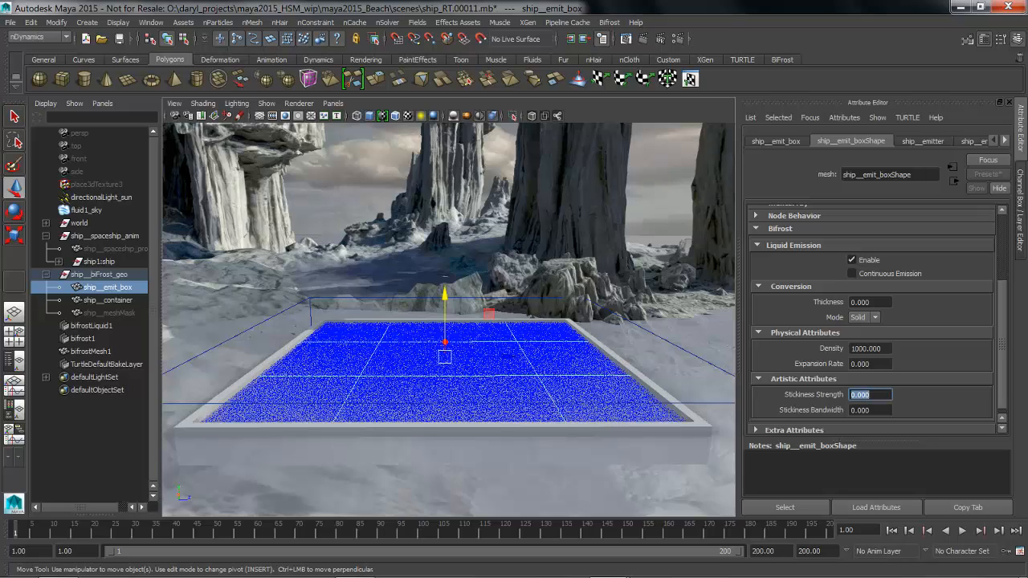
Set stickiness strength and bandwidth to 0.1, then select ship__container.
{"action": "type", "text": "0.100"}
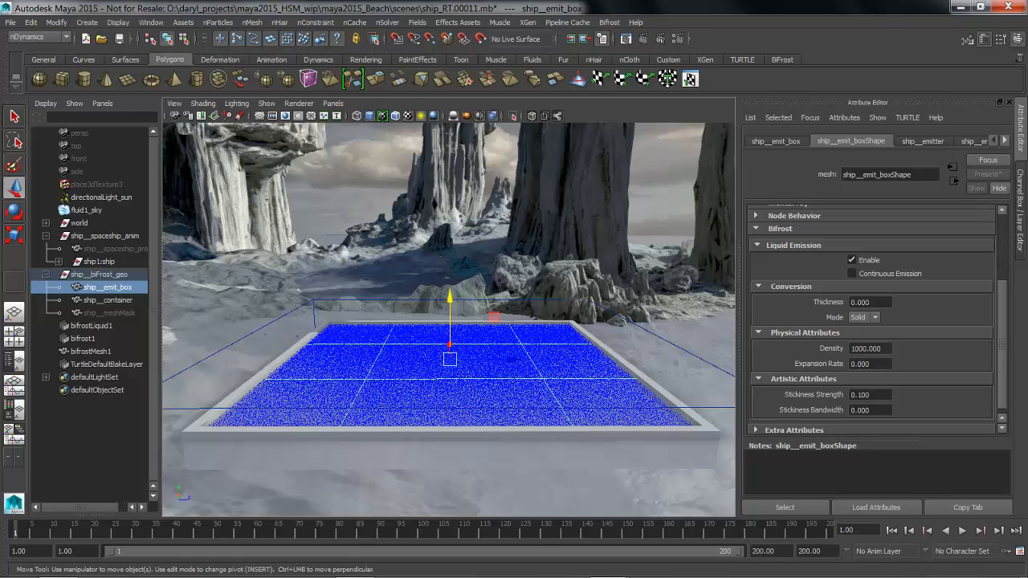
{"action": "left_click", "coordinate": [870, 409]}
{"action": "type", "text": "0.100"}
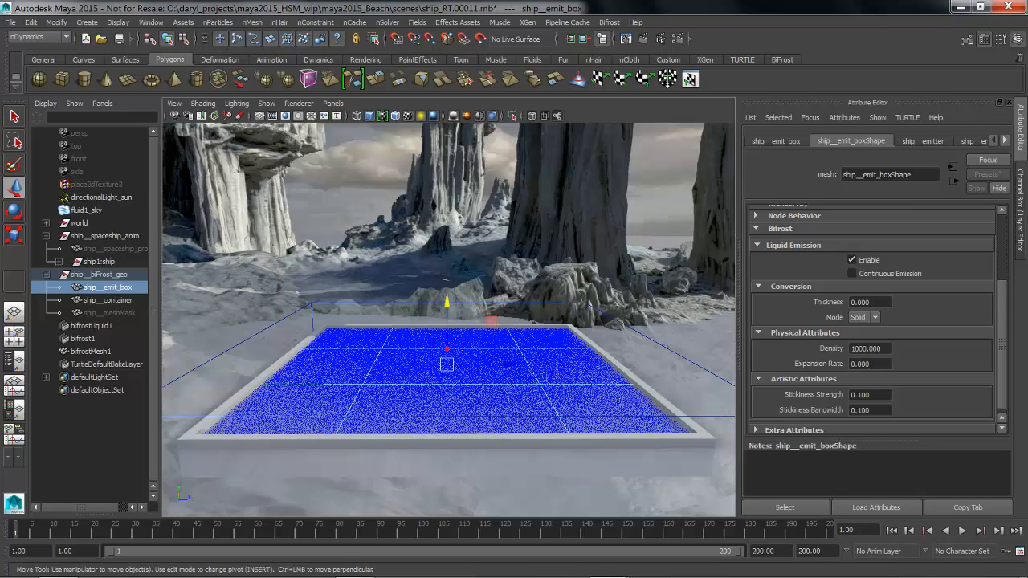
{"action": "left_click", "coordinate": [105, 300]}
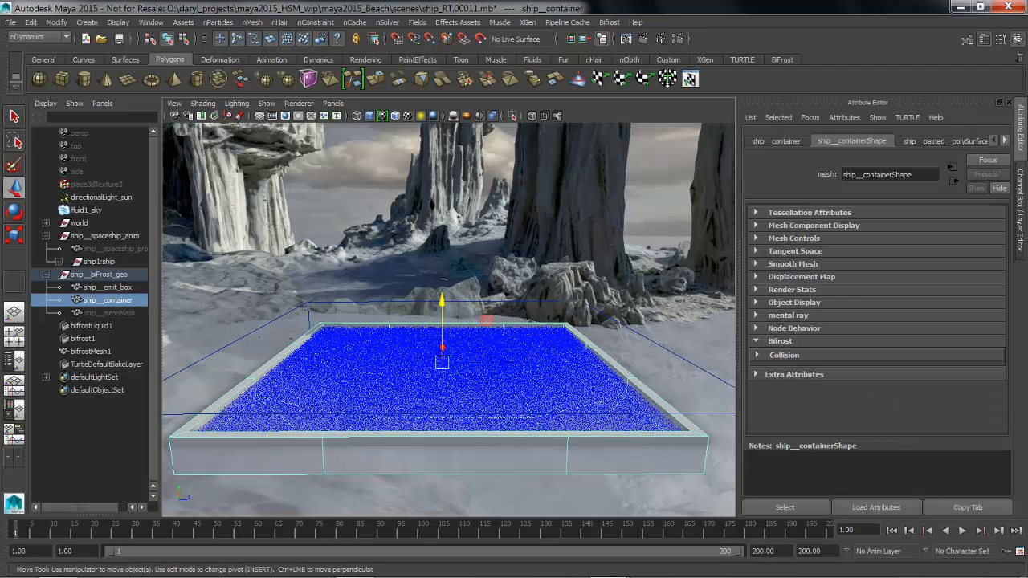
Add ship__container and ship__spaceship_proxy as colliders for bifrost1.
{"action": "left_click", "coordinate": [81, 338]}
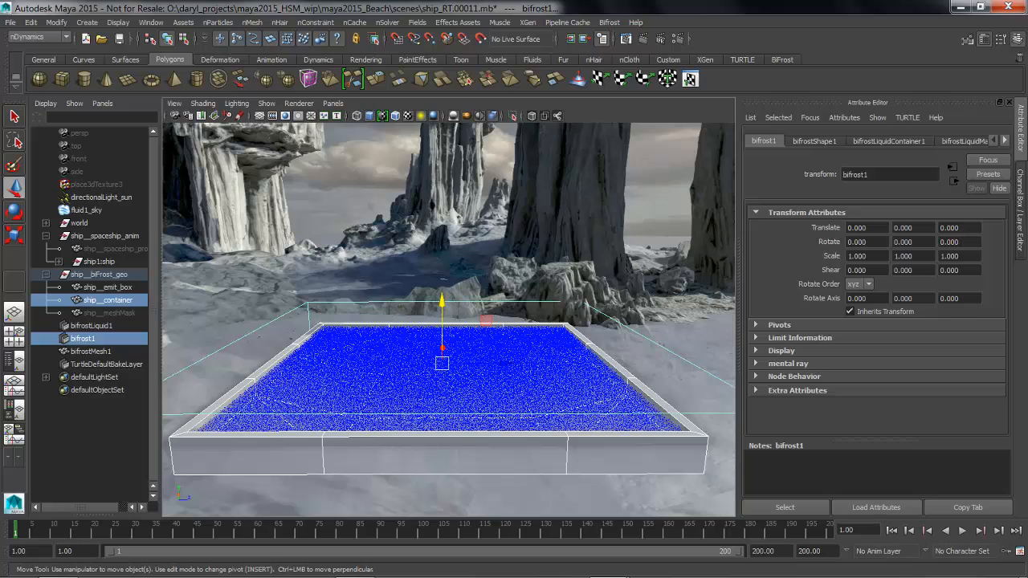
{"action": "left_click", "coordinate": [610, 22]}
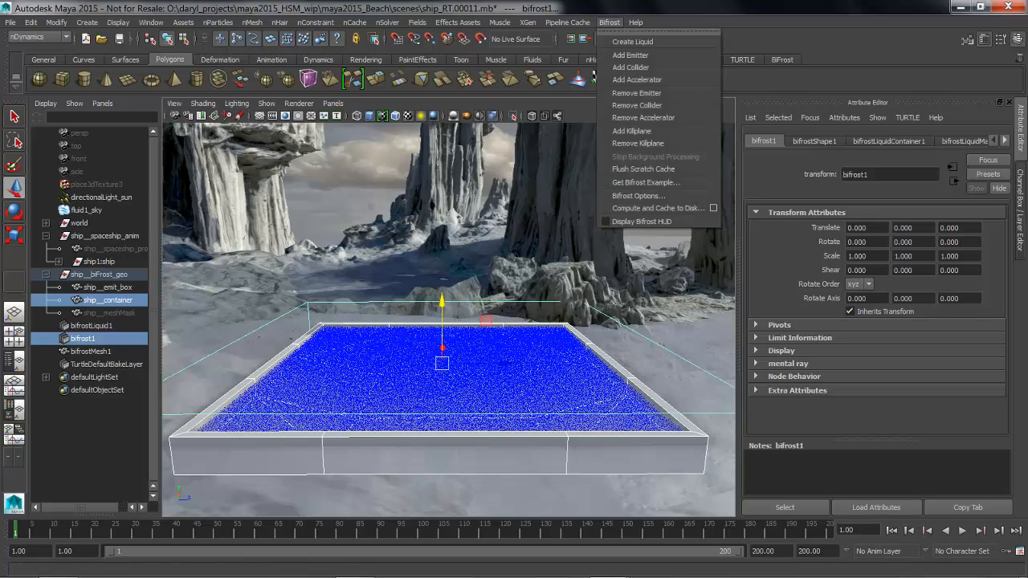
{"action": "mouse_move", "coordinate": [631, 67]}
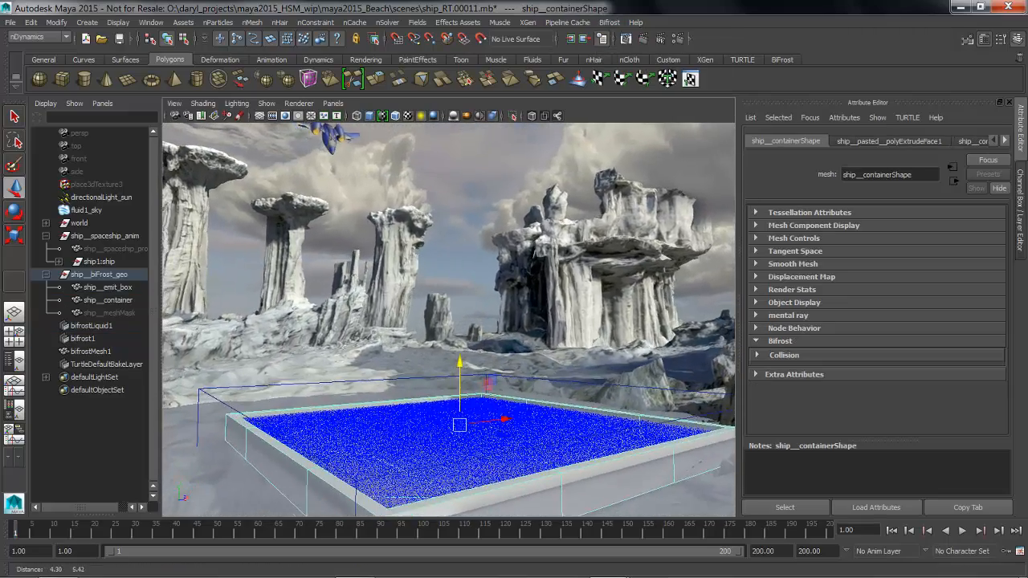
{"action": "left_click", "coordinate": [115, 248]}
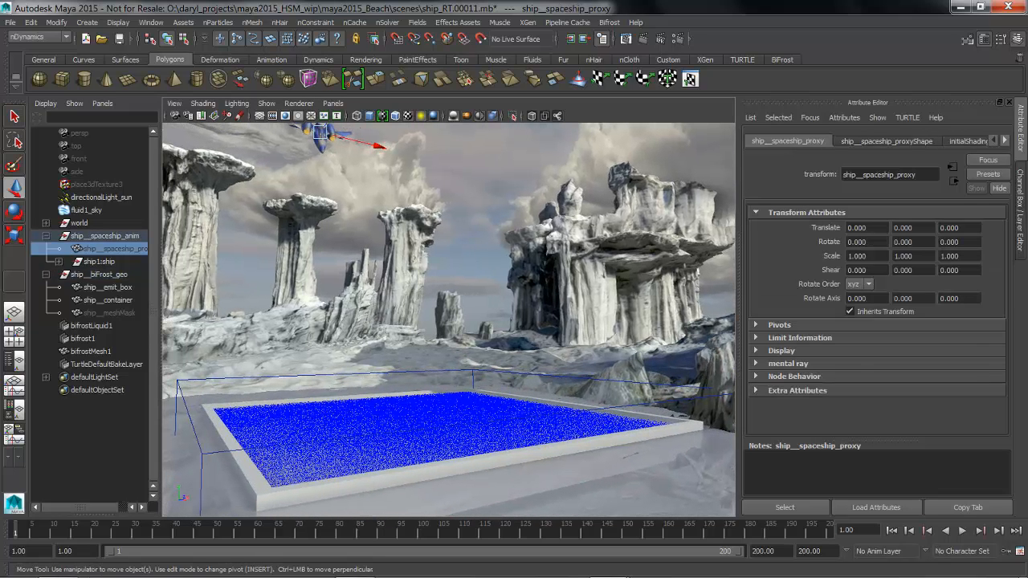
{"action": "left_click", "coordinate": [631, 21]}
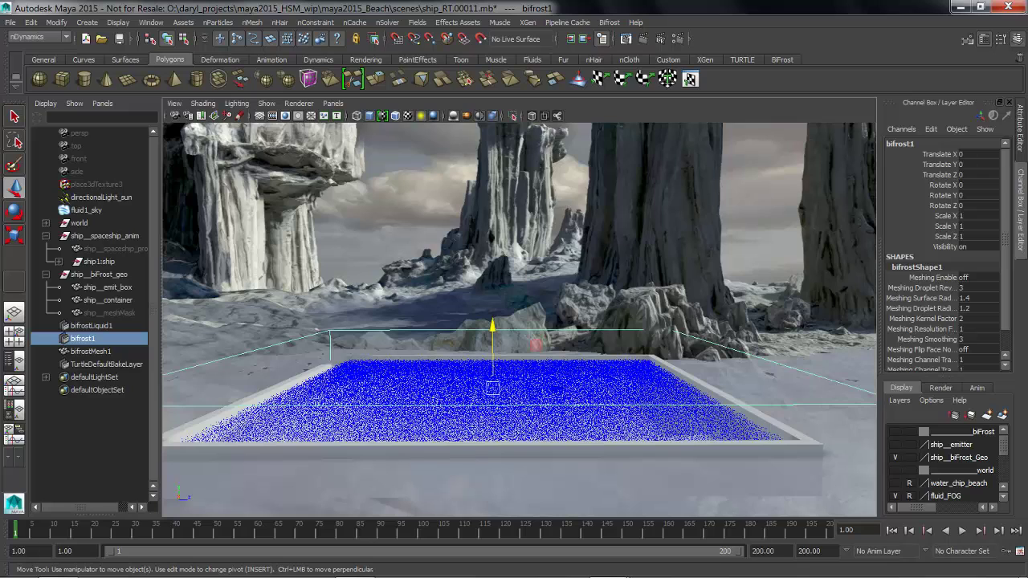
Rewind and play the Bifrost simulation, stopping around frame 31 as the ship dives.
{"action": "left_click", "coordinate": [959, 532]}
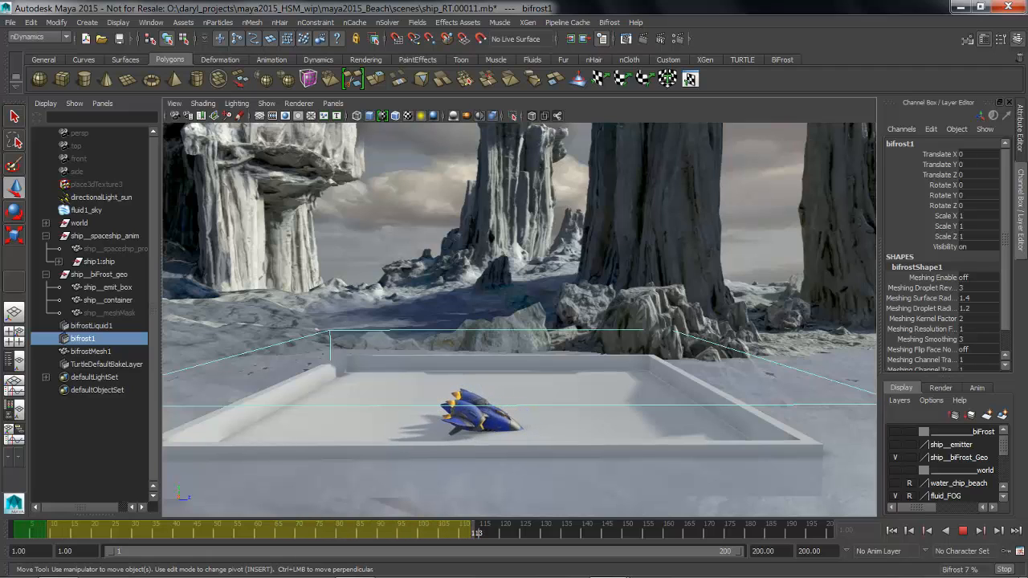
{"action": "left_click_drag", "start_coordinate": [478, 532], "coordinate": [657, 533]}
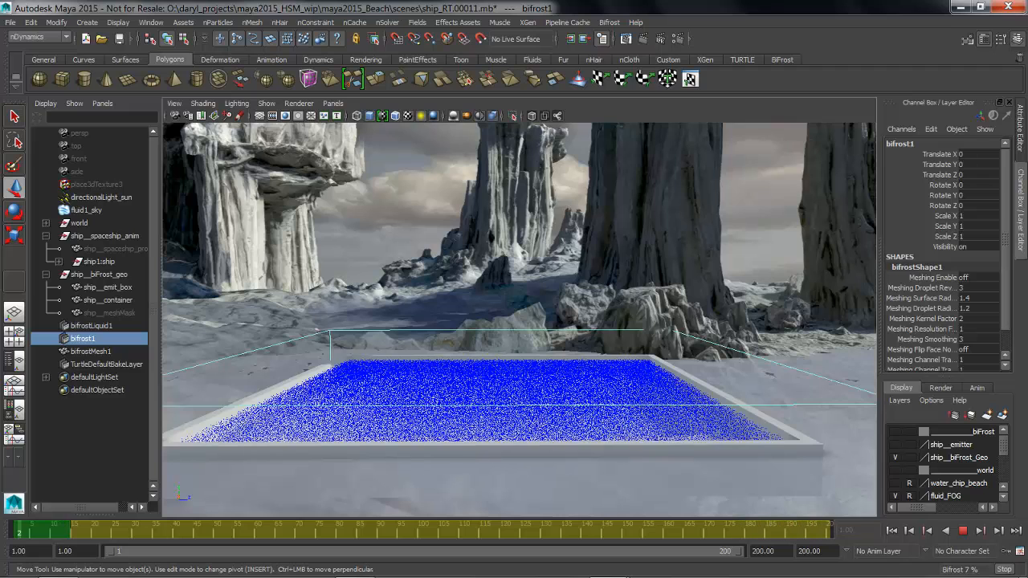
{"action": "left_click", "coordinate": [143, 540]}
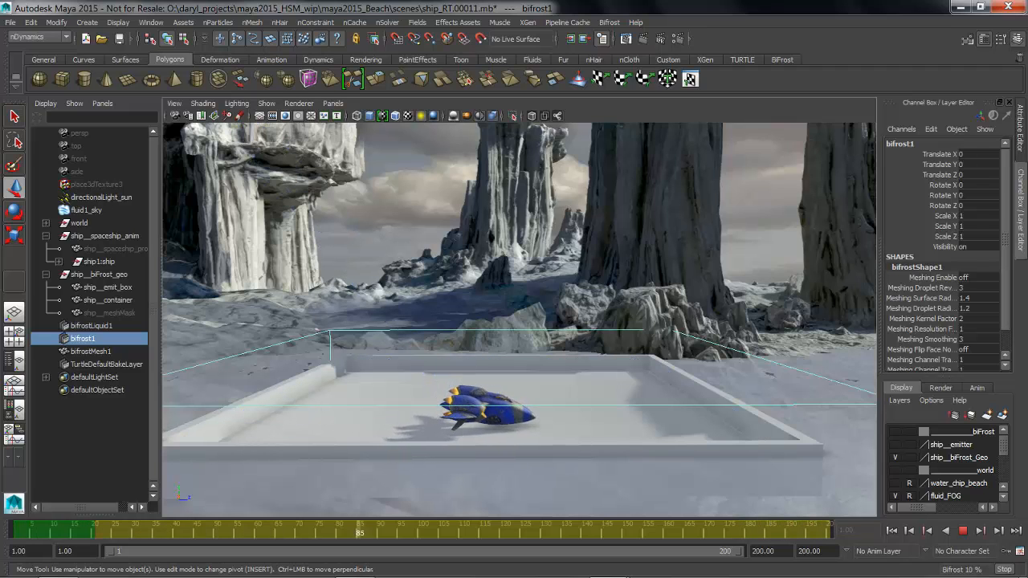
{"action": "left_click", "coordinate": [583, 535]}
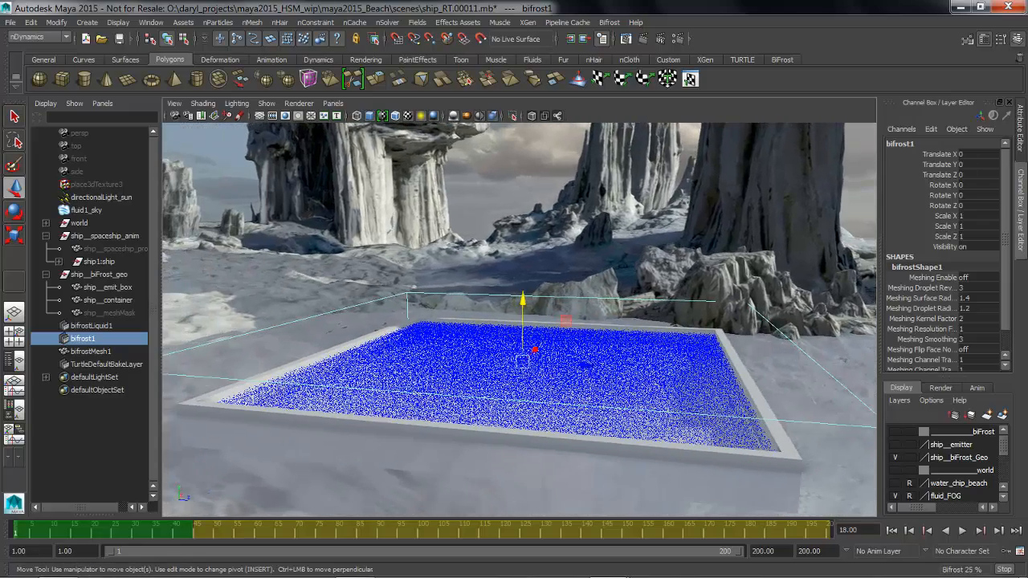
{"action": "left_click", "coordinate": [967, 532]}
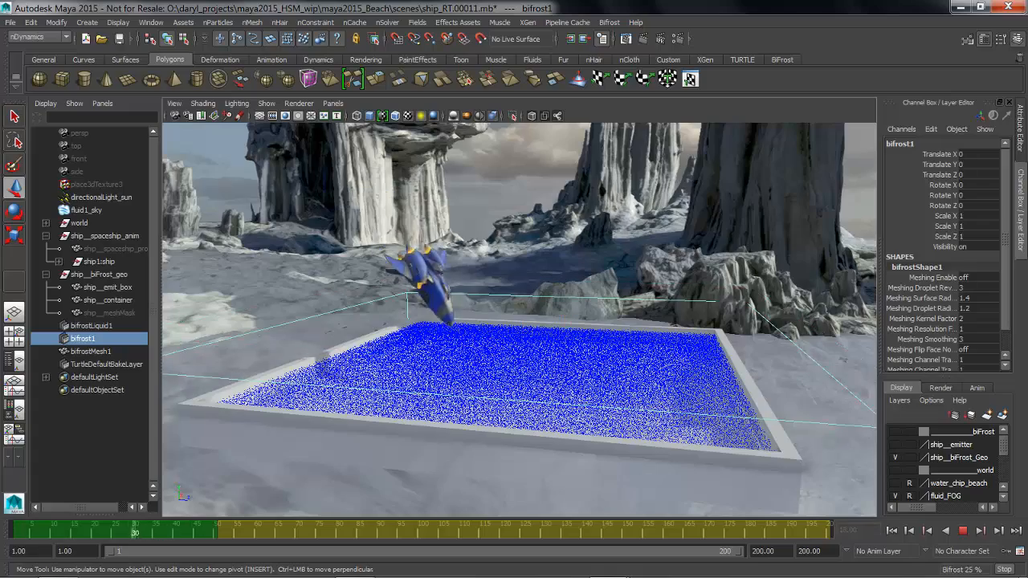
{"action": "left_click", "coordinate": [119, 537]}
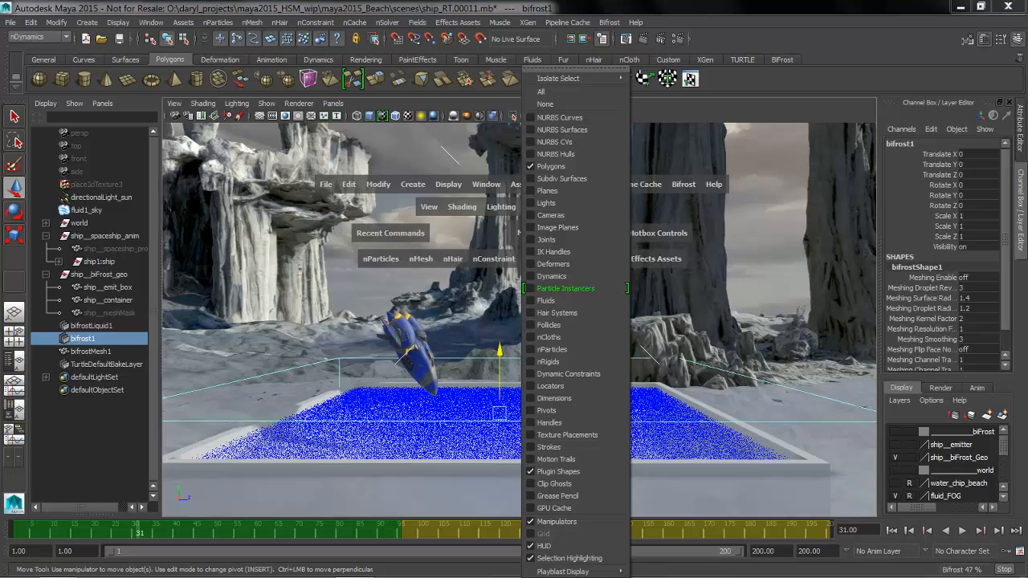
{"action": "mouse_move", "coordinate": [546, 301]}
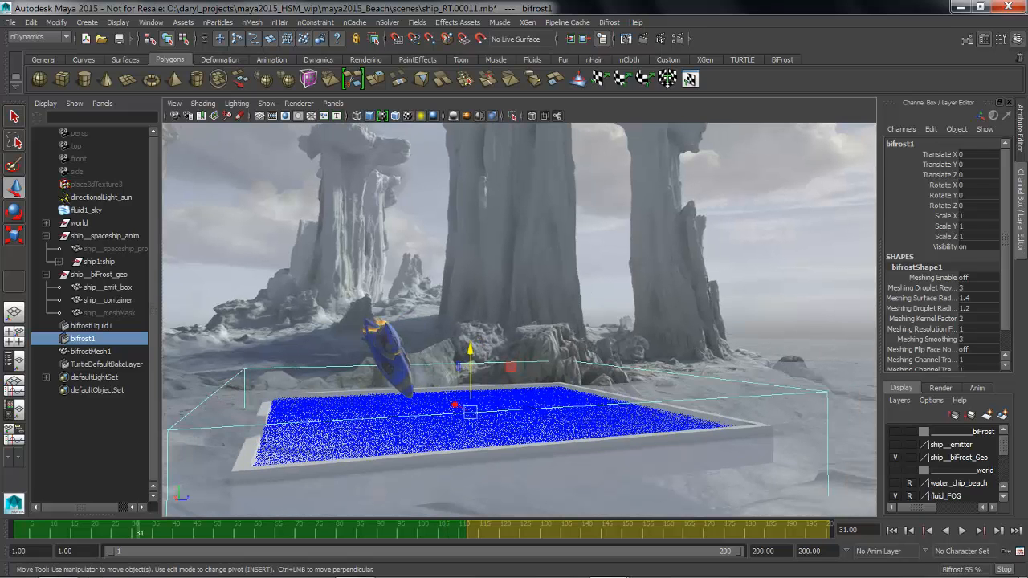
Show fluids in the viewport, select fluid1_sky, then reselect bifrost1 and resume playback.
{"action": "left_click", "coordinate": [86, 209]}
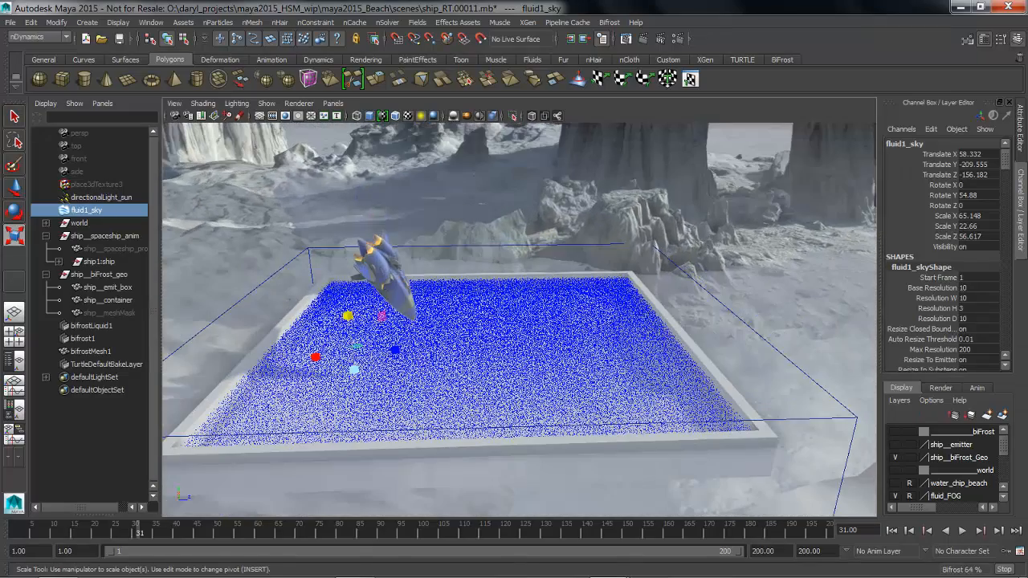
{"action": "left_click", "coordinate": [81, 338]}
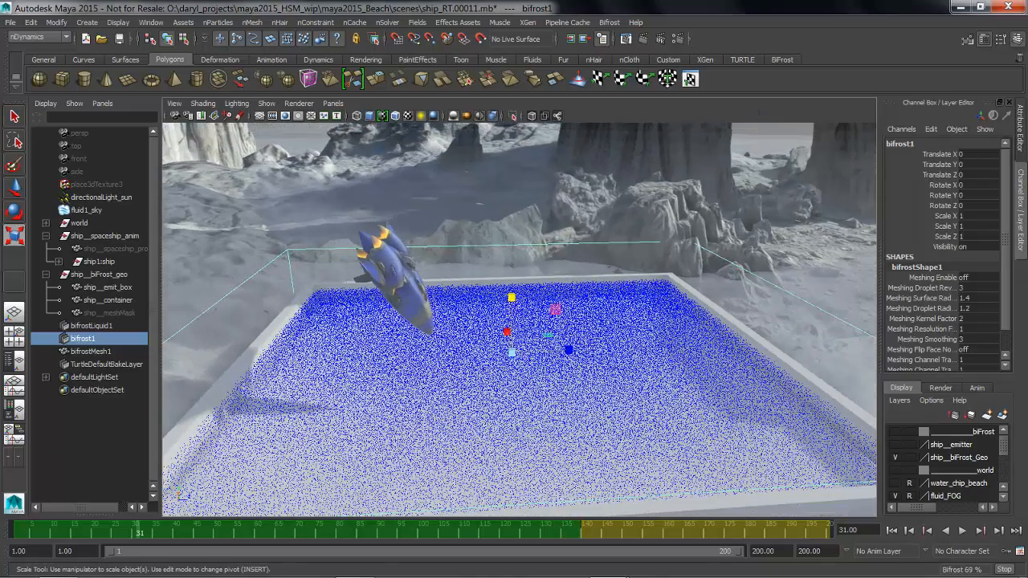
{"action": "left_click", "coordinate": [957, 530]}
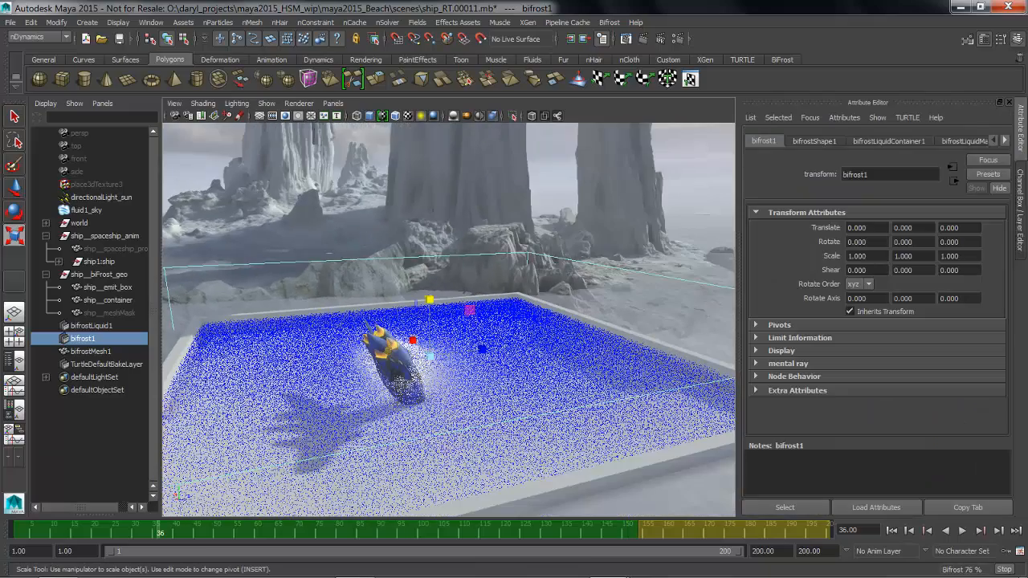
On bifrostShape1, turn off Voxels, keep Point display, and expand Color Channel Remap.
{"action": "left_click", "coordinate": [815, 141]}
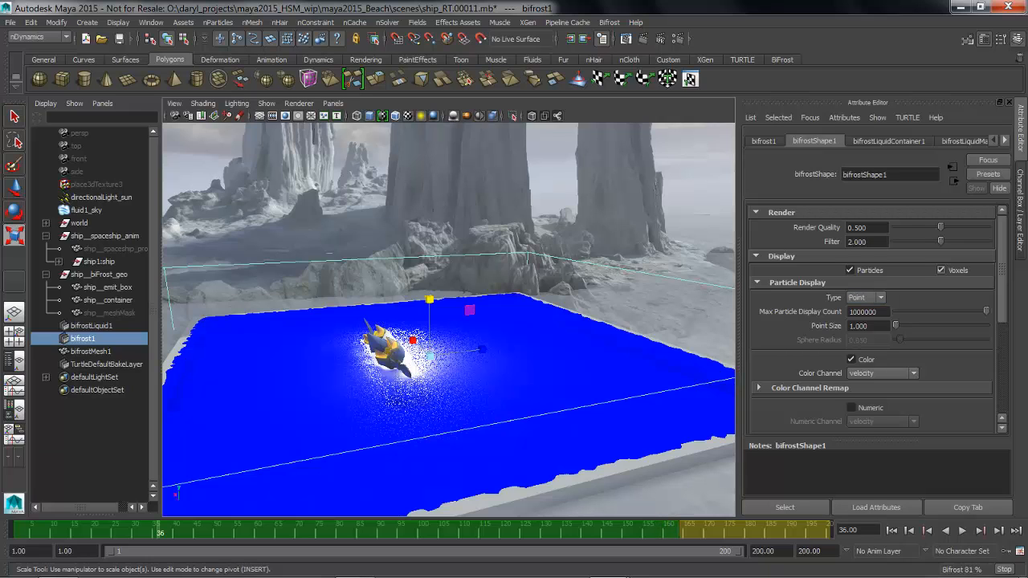
{"action": "left_click", "coordinate": [878, 298]}
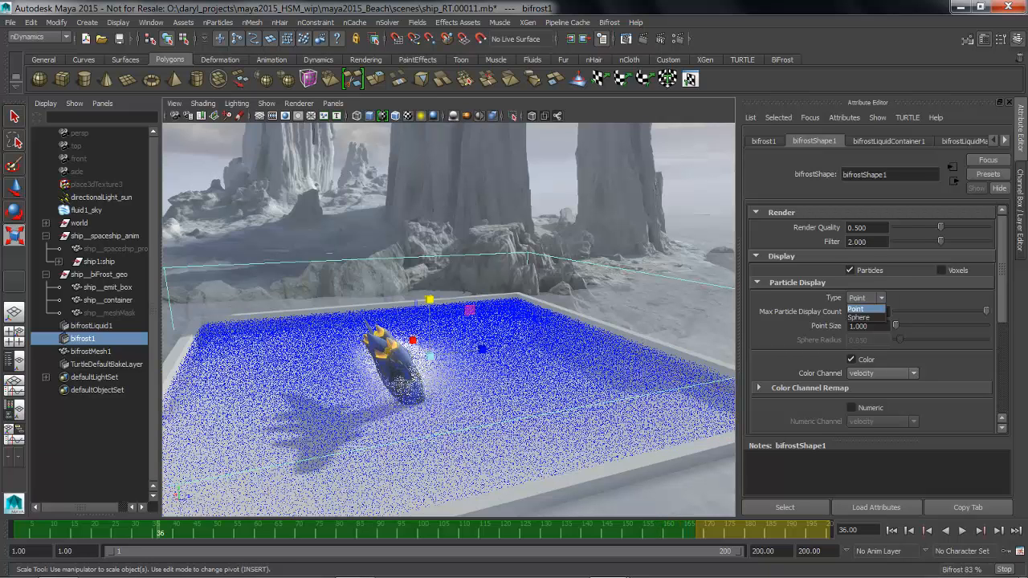
{"action": "left_click", "coordinate": [857, 309]}
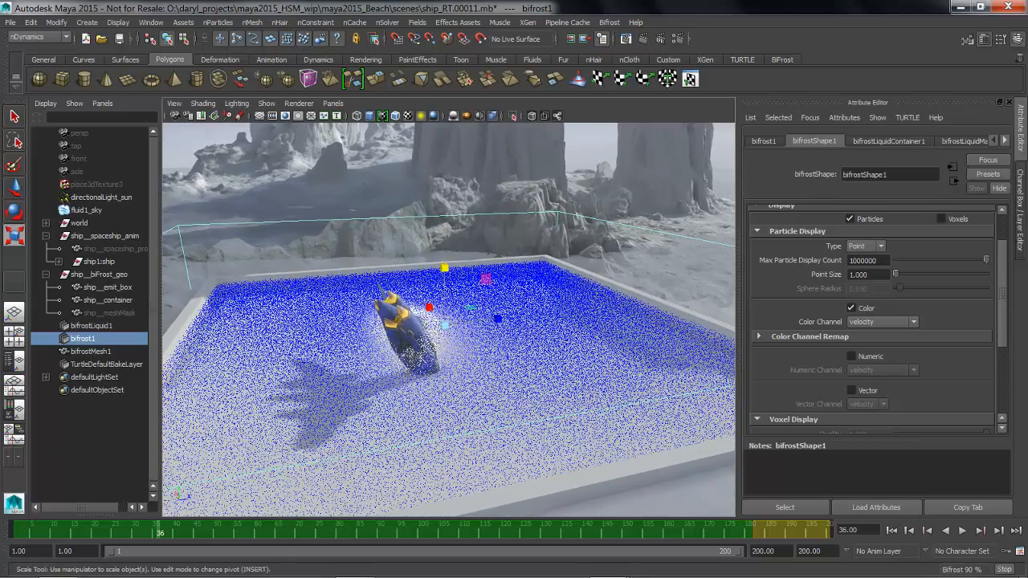
{"action": "left_click", "coordinate": [758, 337]}
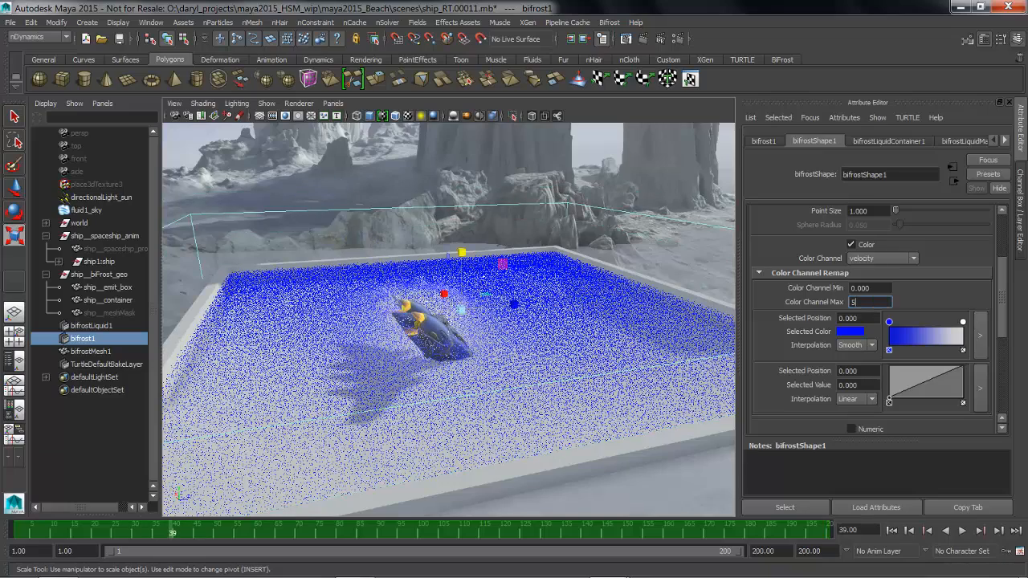
Set Color Channel Max to 3 after trying 5, adding a ramp point at 0.33, 0.4.
{"action": "type", "text": "5.000"}
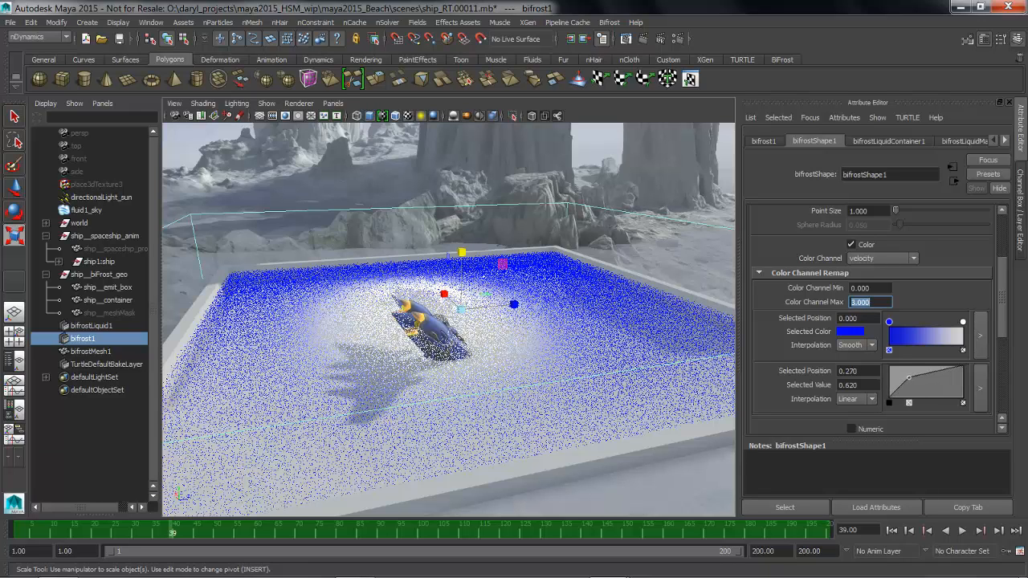
{"action": "left_click", "coordinate": [975, 532]}
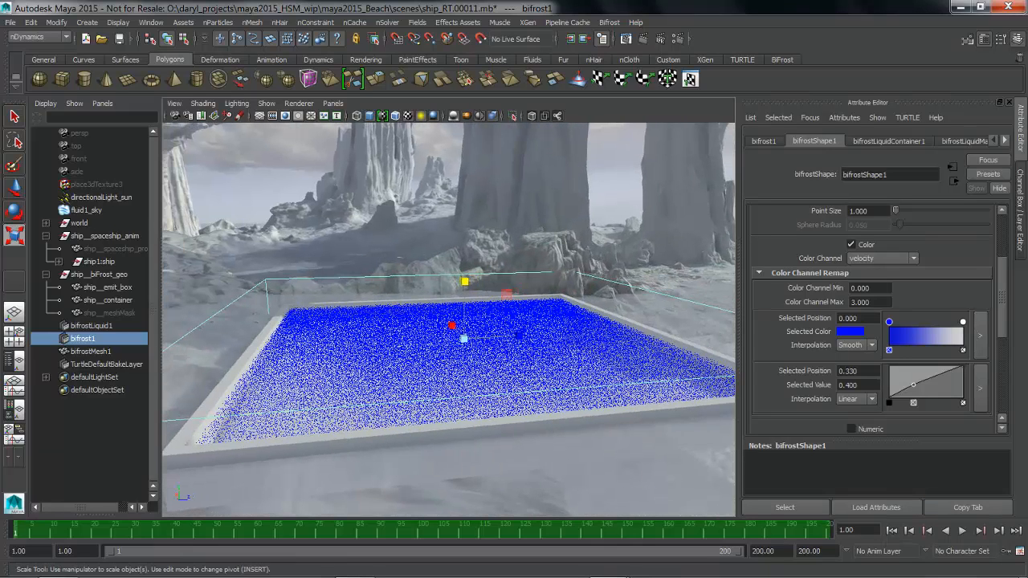
Uncheck Enable Background Processing in Bifrost Options and apply the change.
{"action": "left_click", "coordinate": [609, 22]}
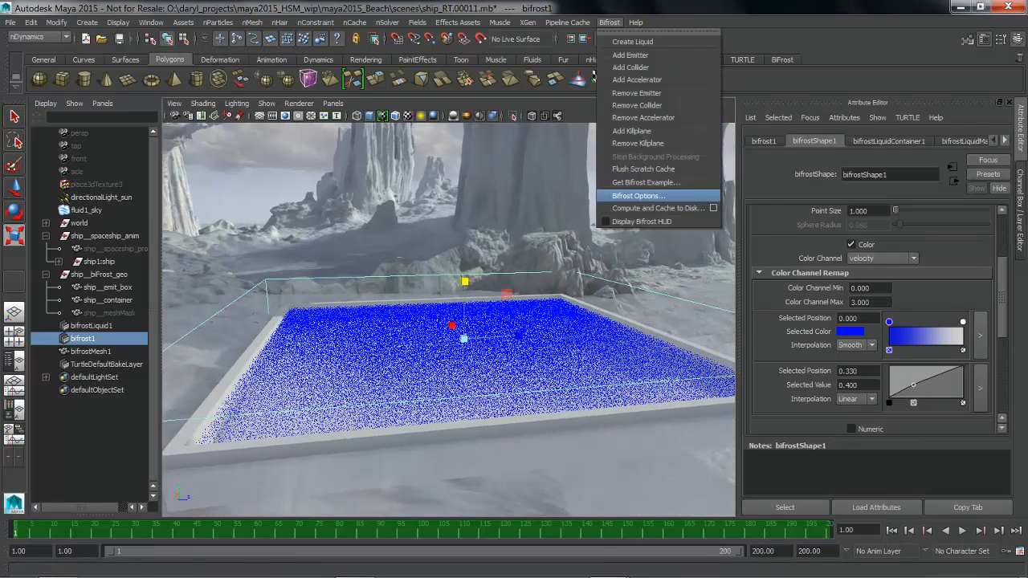
{"action": "left_click", "coordinate": [637, 195]}
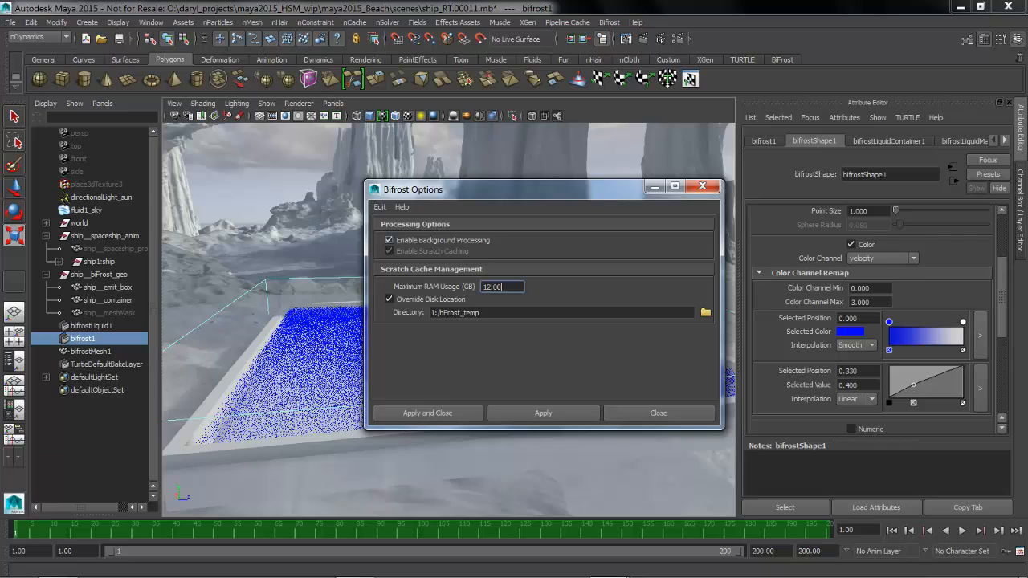
{"action": "left_click", "coordinate": [389, 250]}
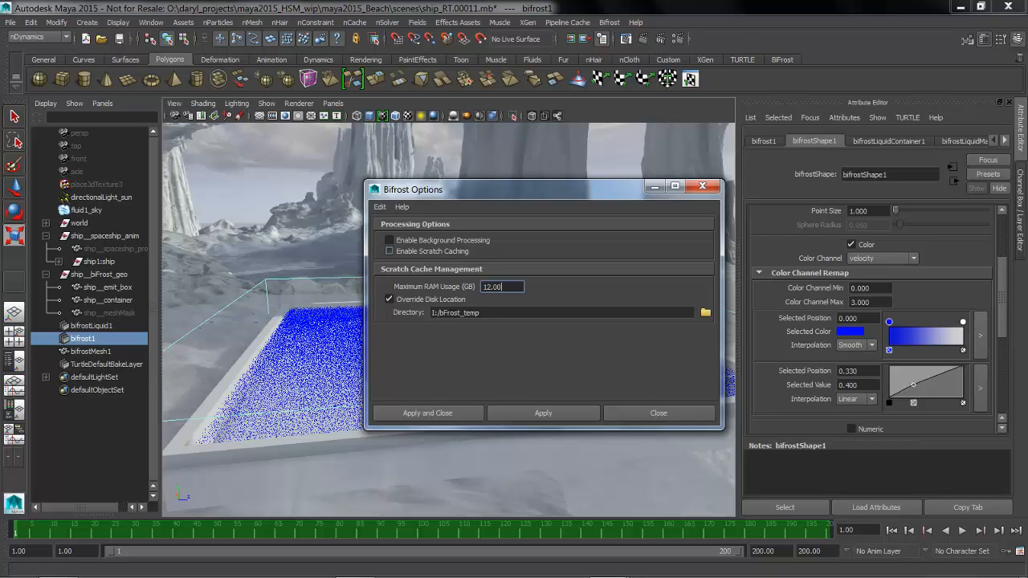
{"action": "left_click", "coordinate": [658, 413]}
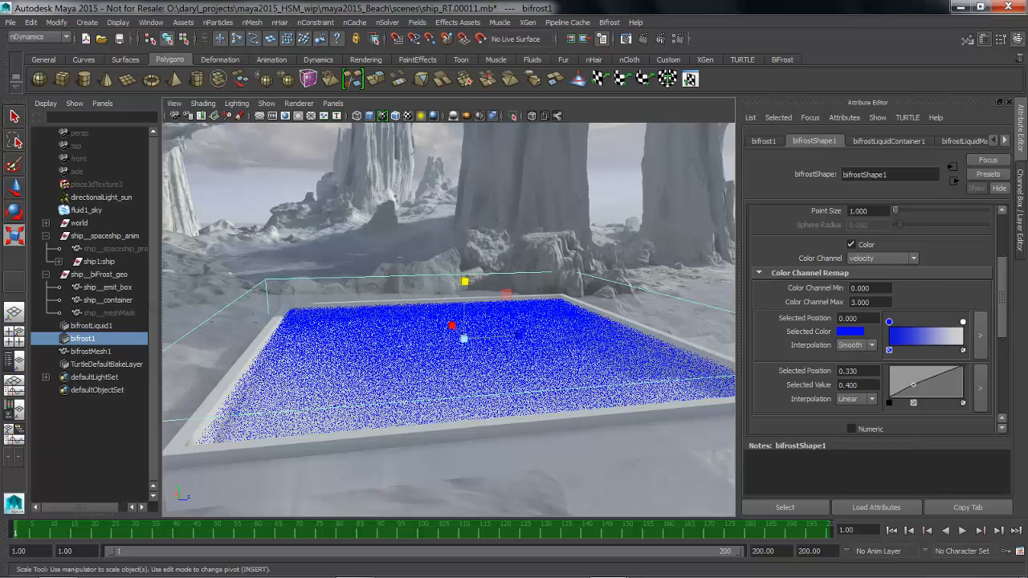
{"action": "left_click", "coordinate": [889, 140]}
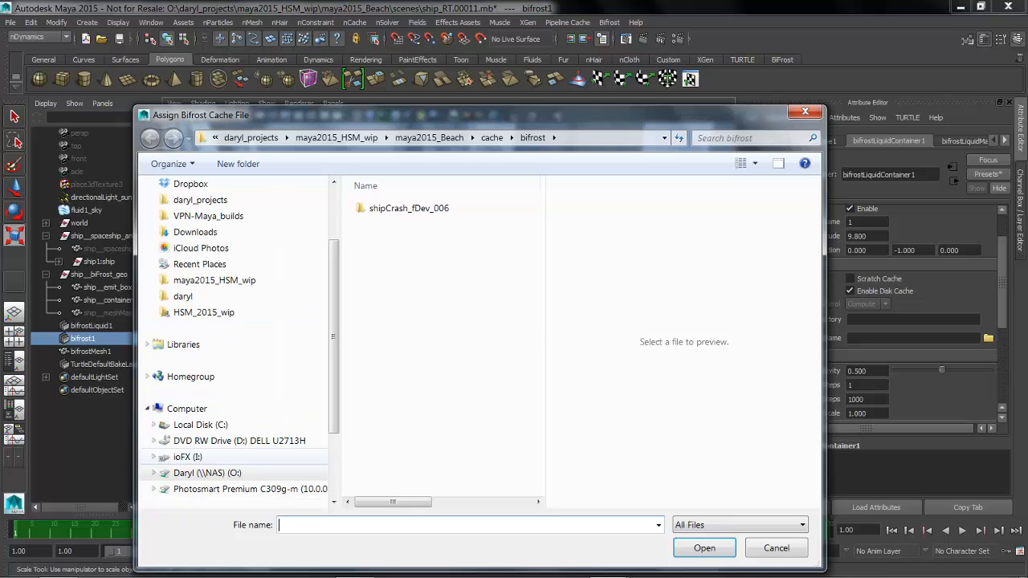
Browse to I:\biFrost_ship and load a ship_p25 cache file into bifrostLiquidContainer1.
{"action": "left_click", "coordinate": [188, 457]}
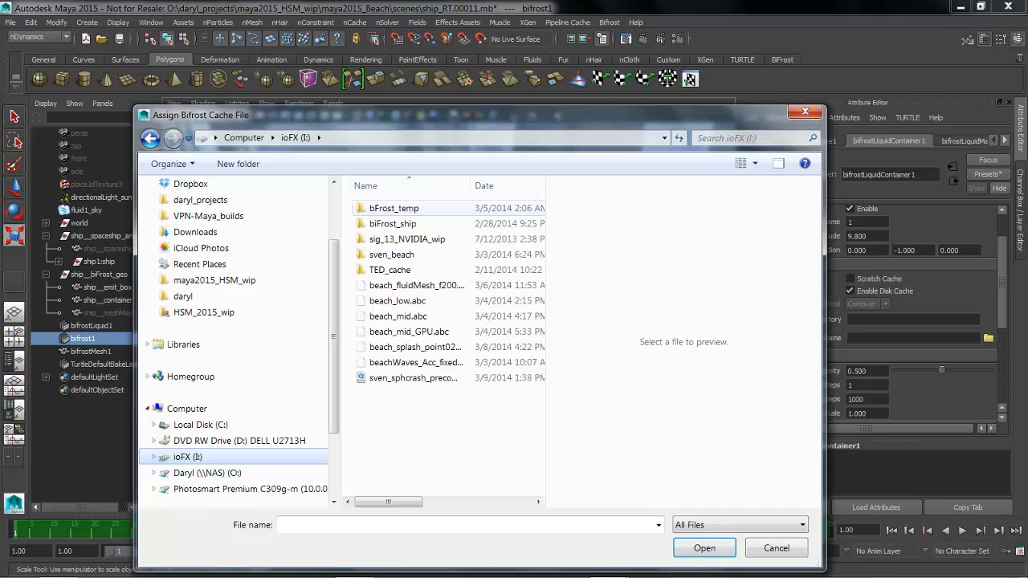
{"action": "double_click", "coordinate": [393, 223]}
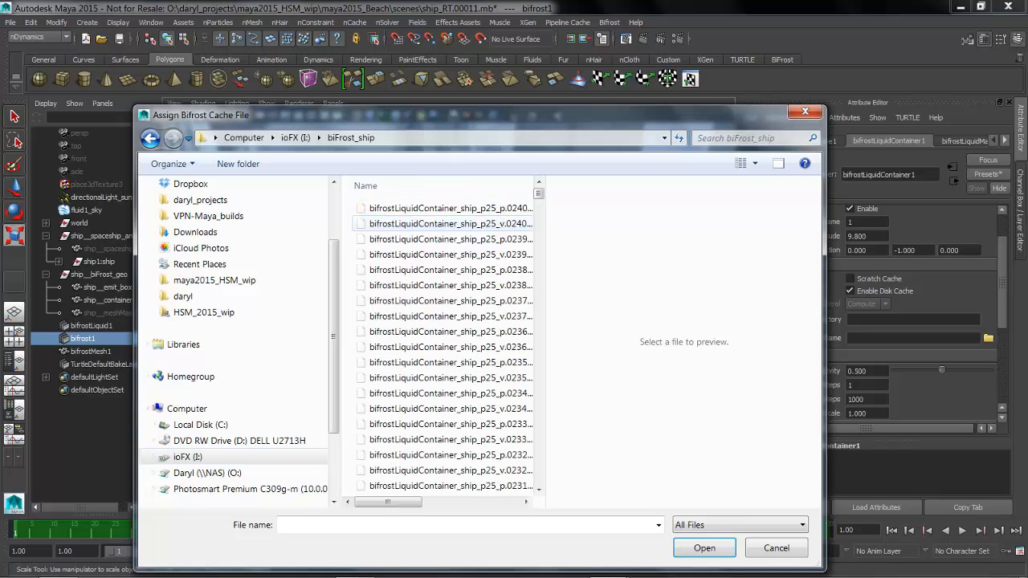
{"action": "scroll", "scroll_direction": "down", "scroll_amount": 3}
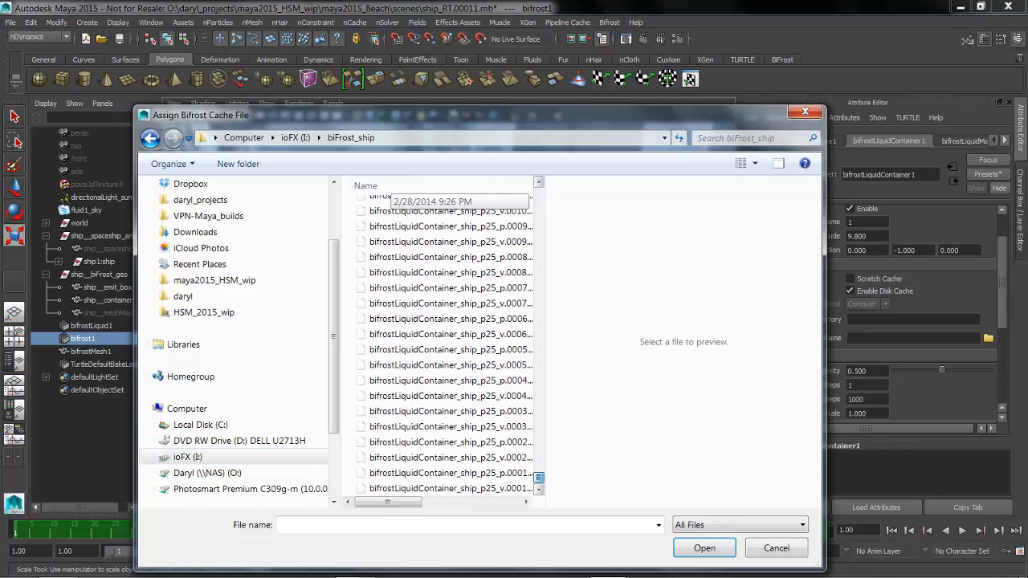
{"action": "left_click", "coordinate": [777, 548]}
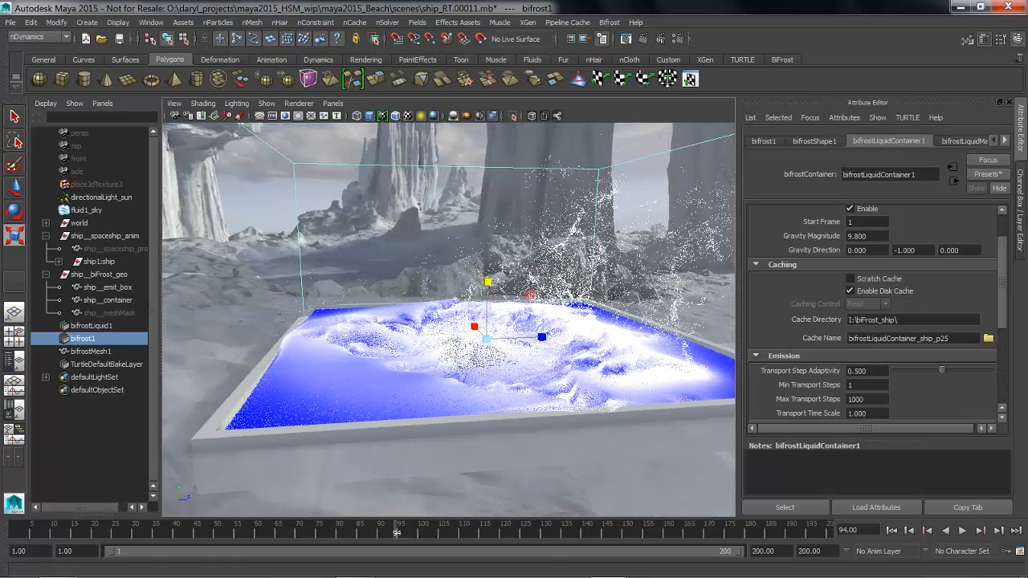
Set bifrostShape1's velocity Color Channel Max to 10 and tumble the camera to review the splash.
{"action": "left_click", "coordinate": [814, 141]}
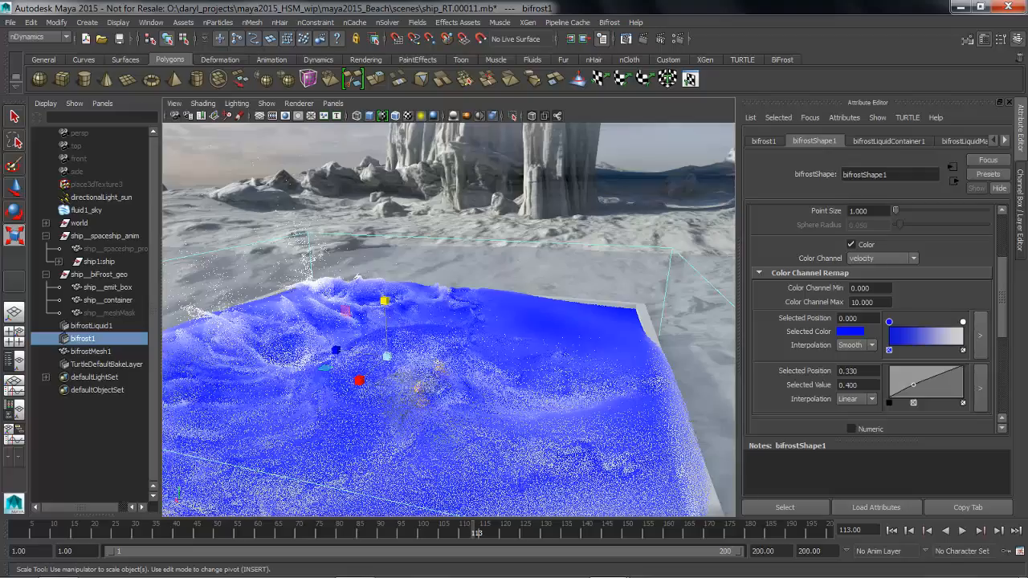
{"action": "left_click_drag", "start_coordinate": [477, 533], "coordinate": [286, 532]}
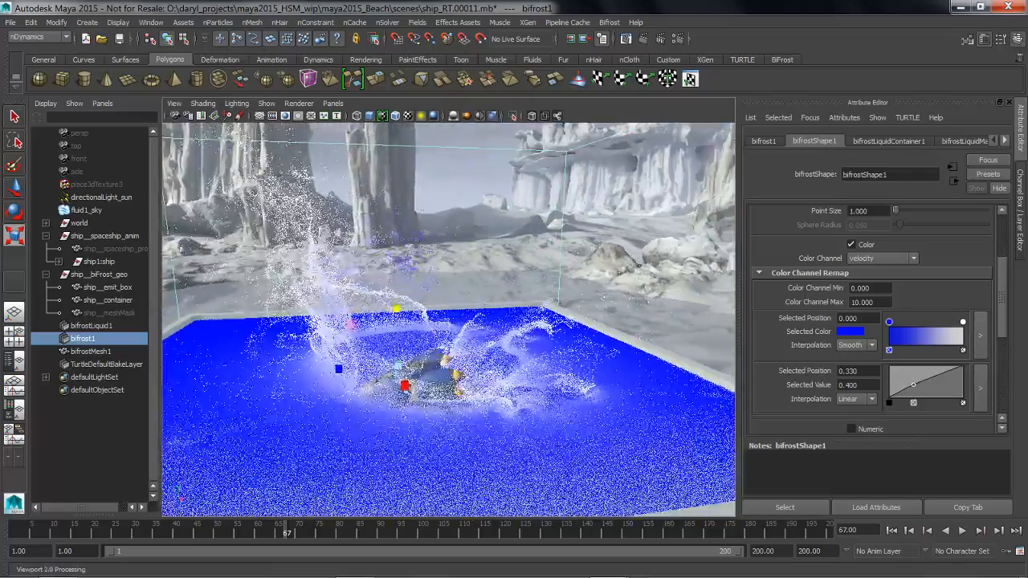